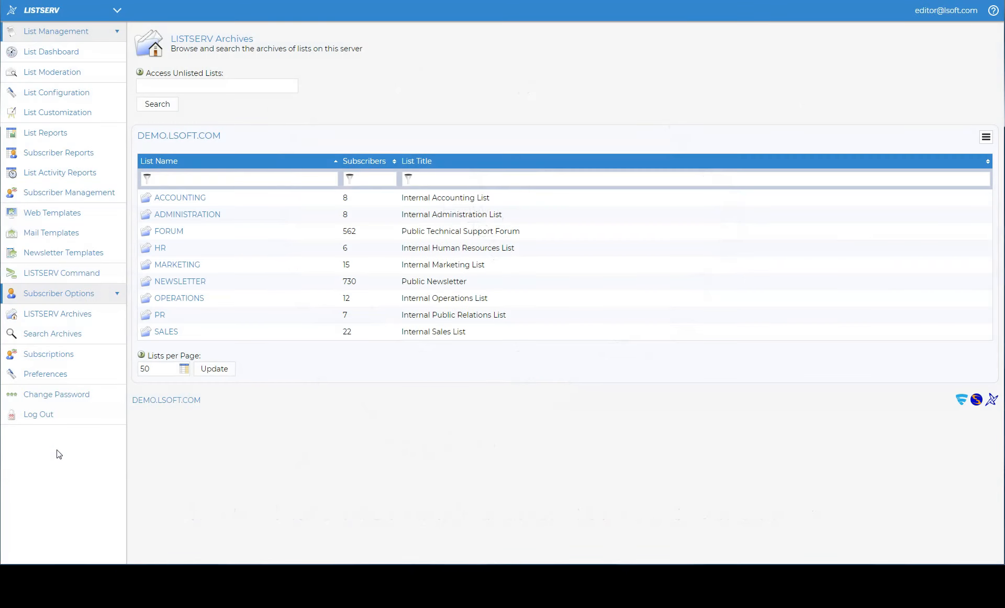
{"action": "mouse_move", "coordinate": [56, 271]}
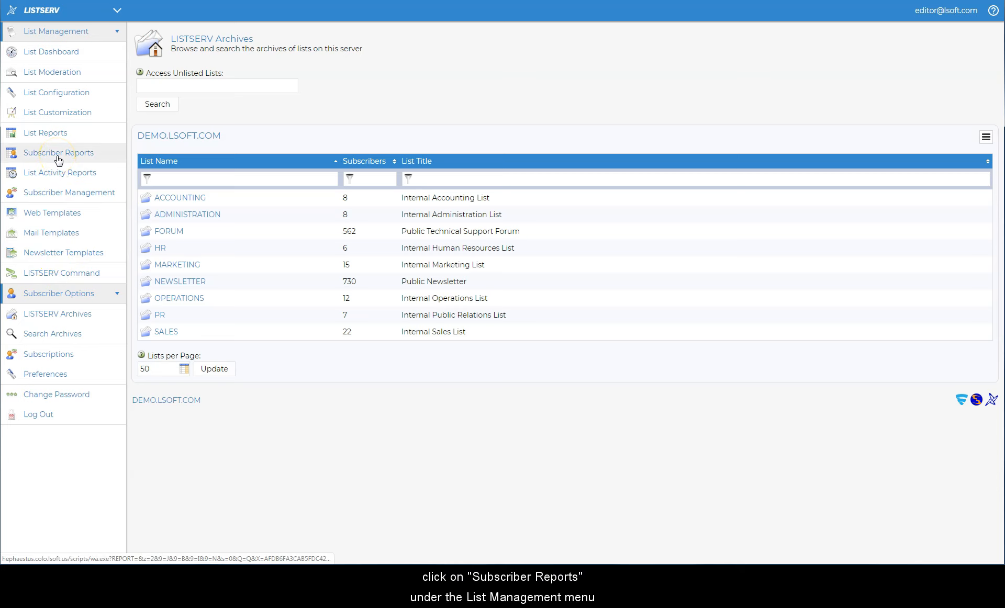
Step: Show the Subscriber Report for the EVENTS list, listing its 4 subscribers
{"action": "left_click", "coordinate": [58, 153]}
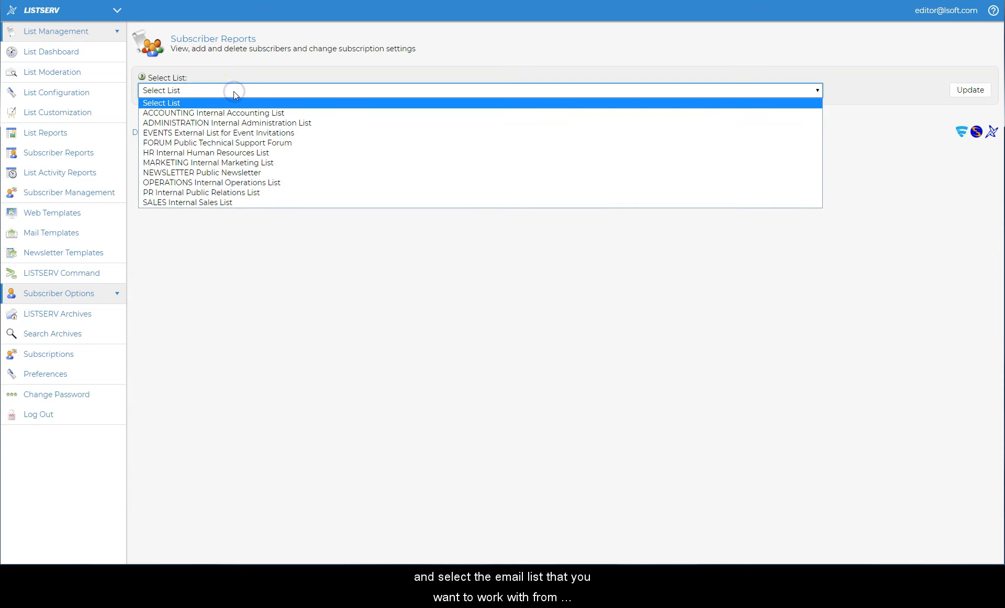
{"action": "left_click", "coordinate": [218, 133]}
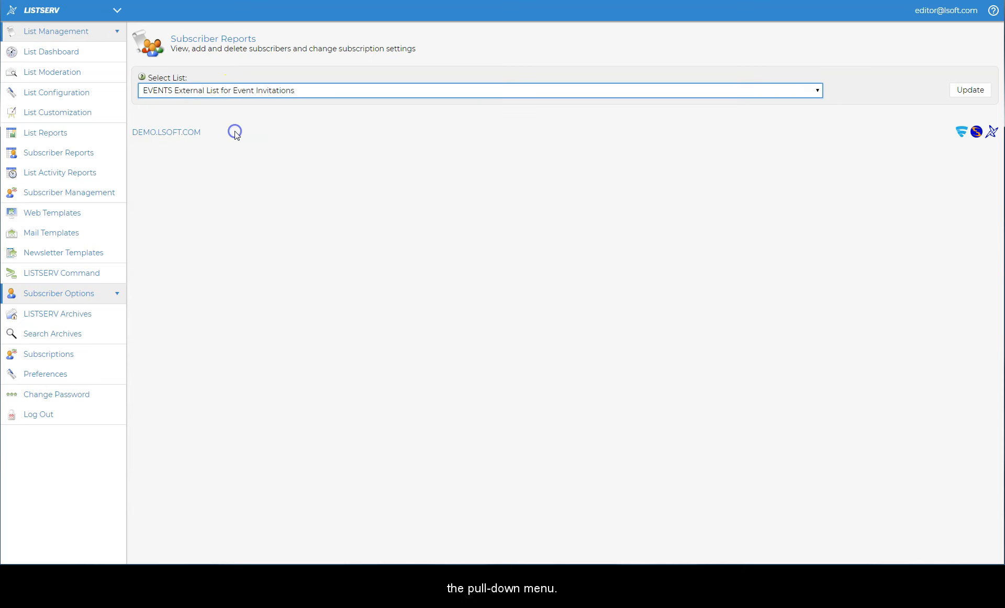
{"action": "left_click", "coordinate": [968, 90]}
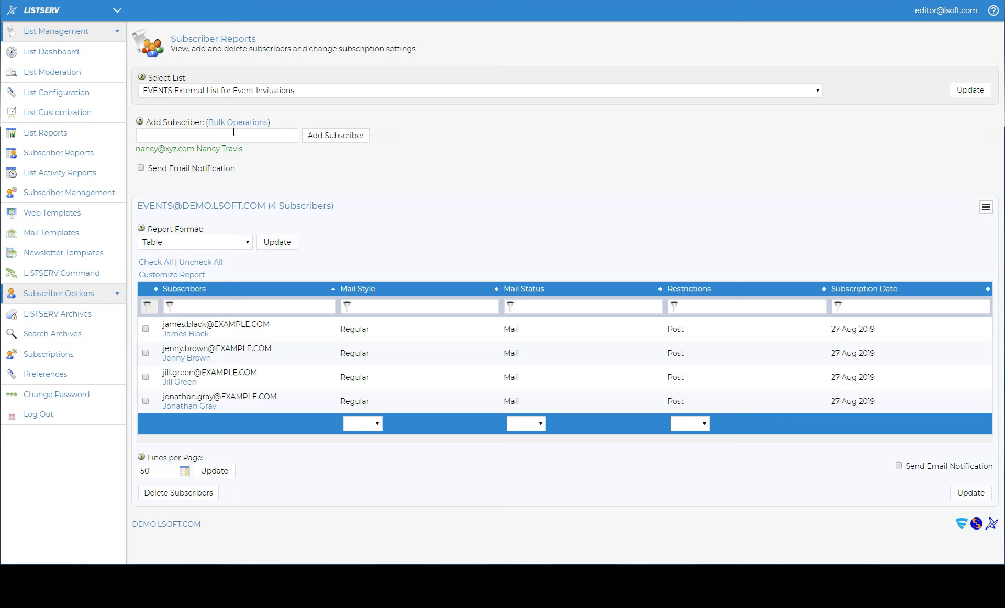
{"action": "left_click", "coordinate": [217, 135]}
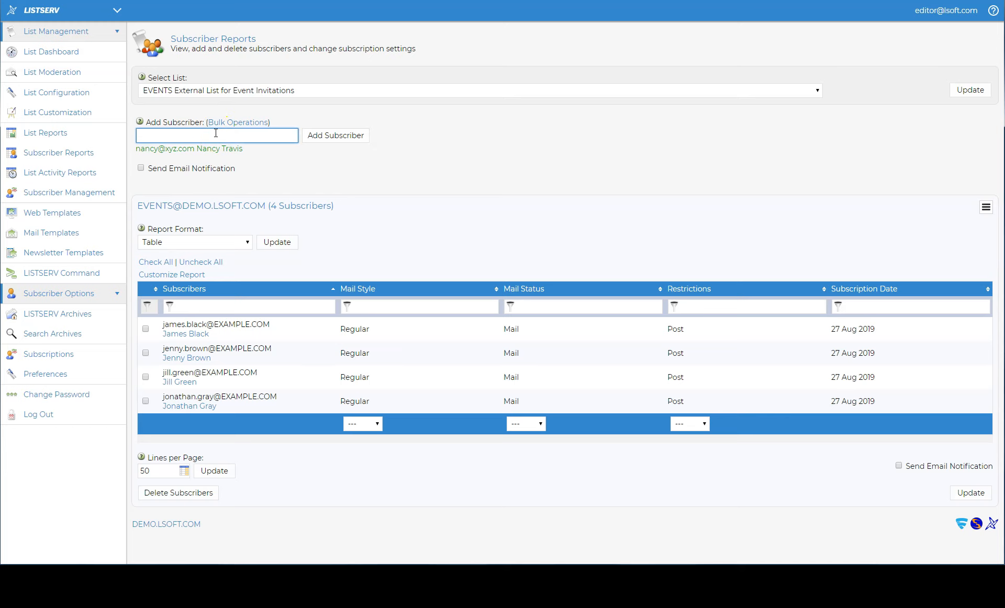
{"action": "type", "text": "john.white@ex"}
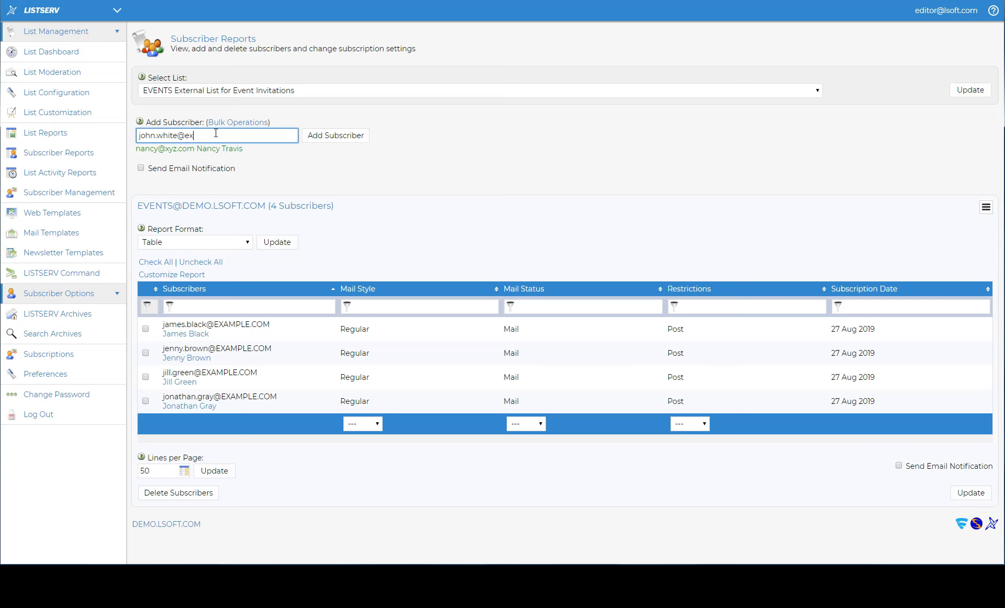
{"action": "type", "text": "ample.com"}
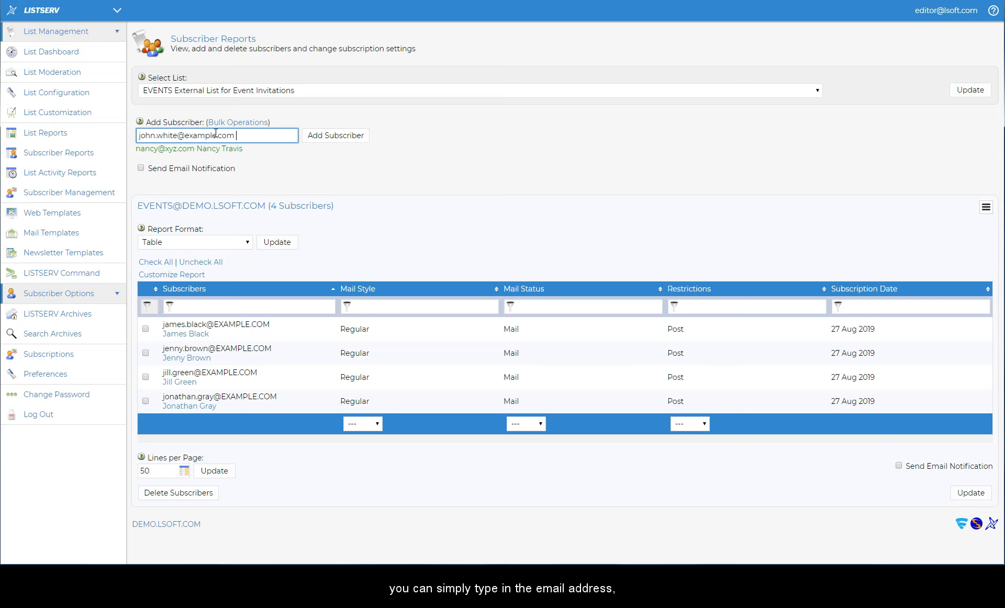
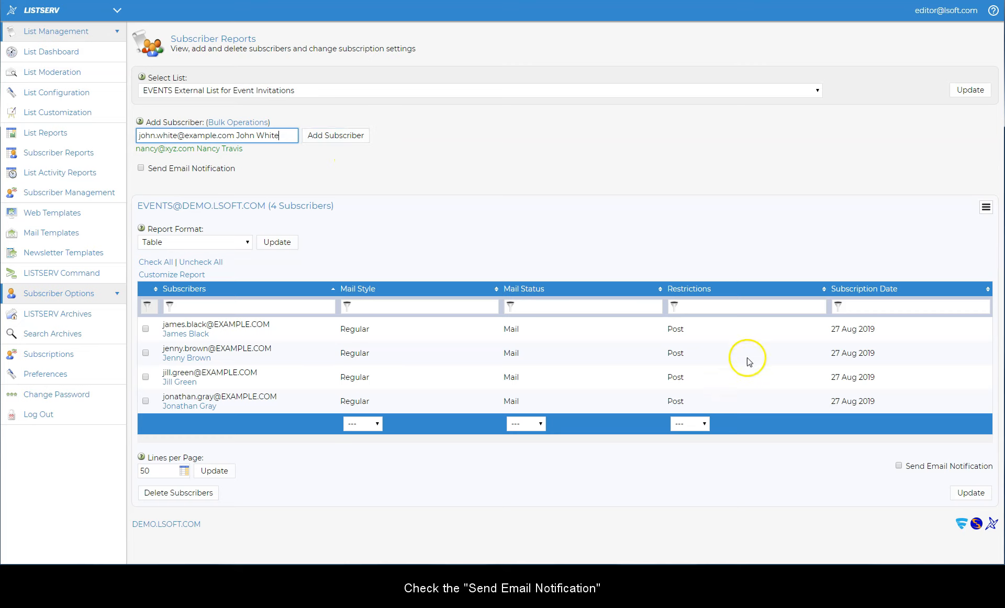
{"action": "left_click", "coordinate": [898, 466]}
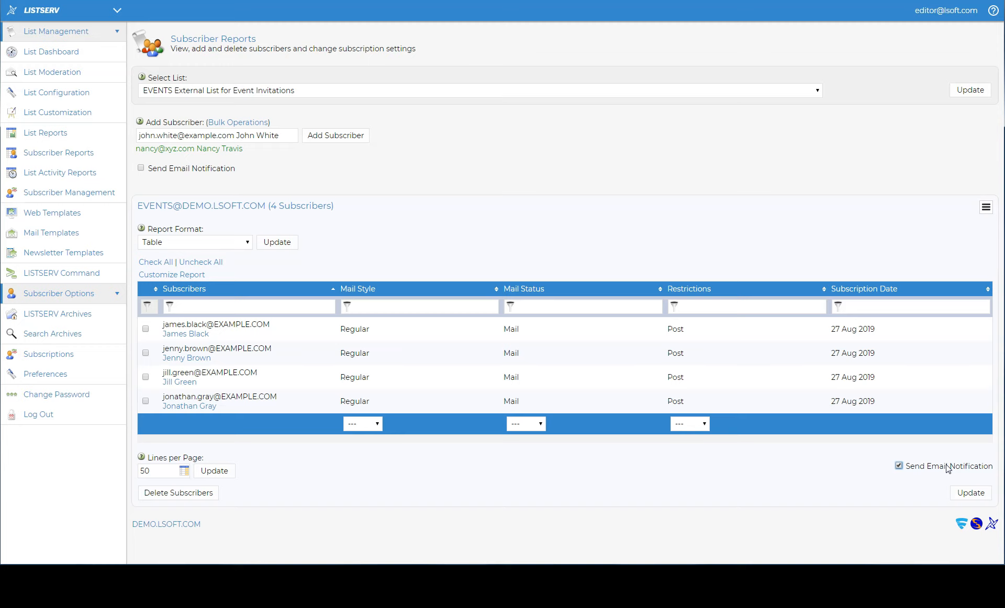
{"action": "left_click", "coordinate": [898, 465]}
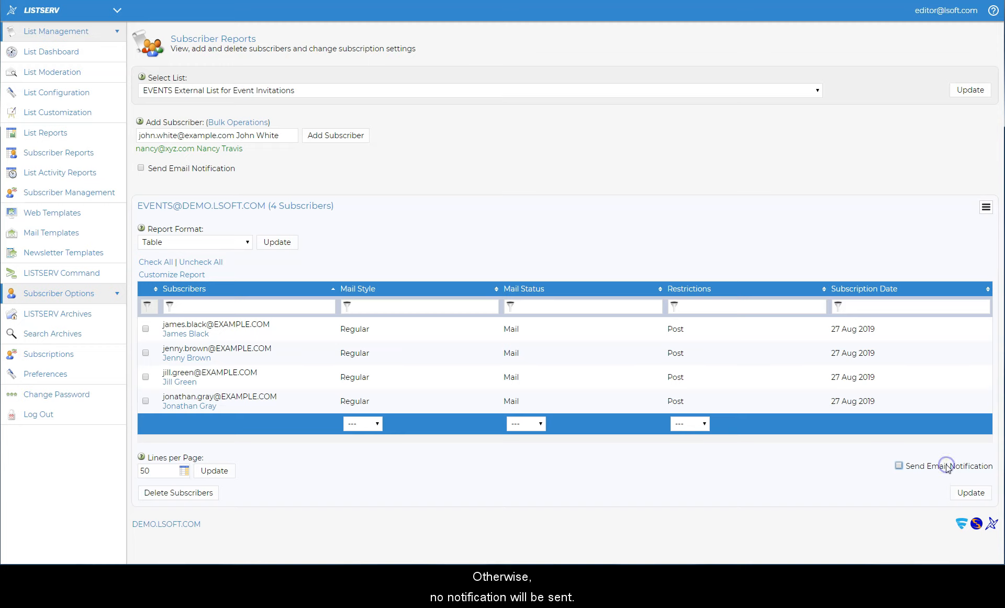
{"action": "left_click", "coordinate": [335, 135]}
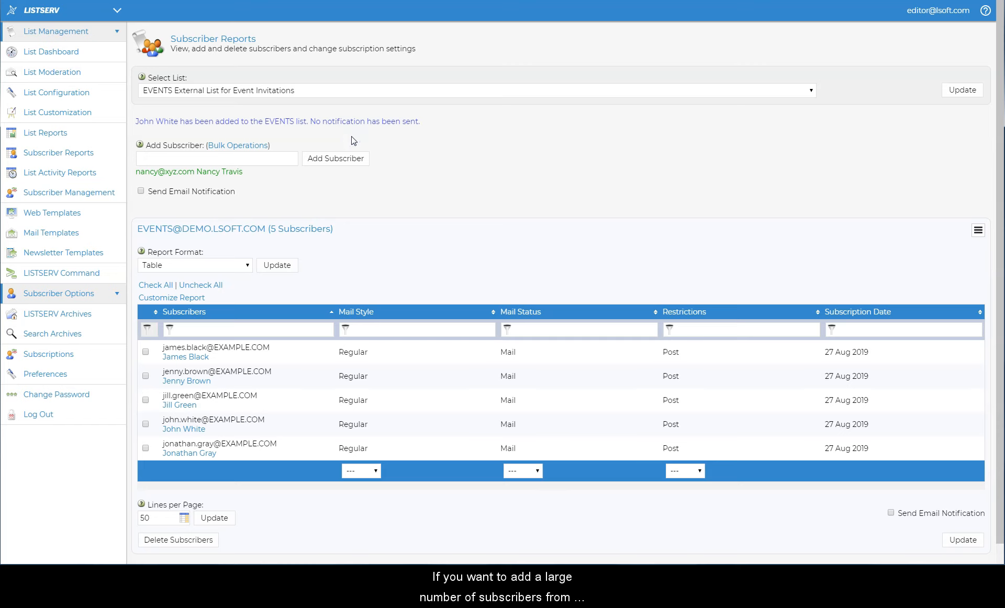
{"action": "left_click", "coordinate": [962, 90]}
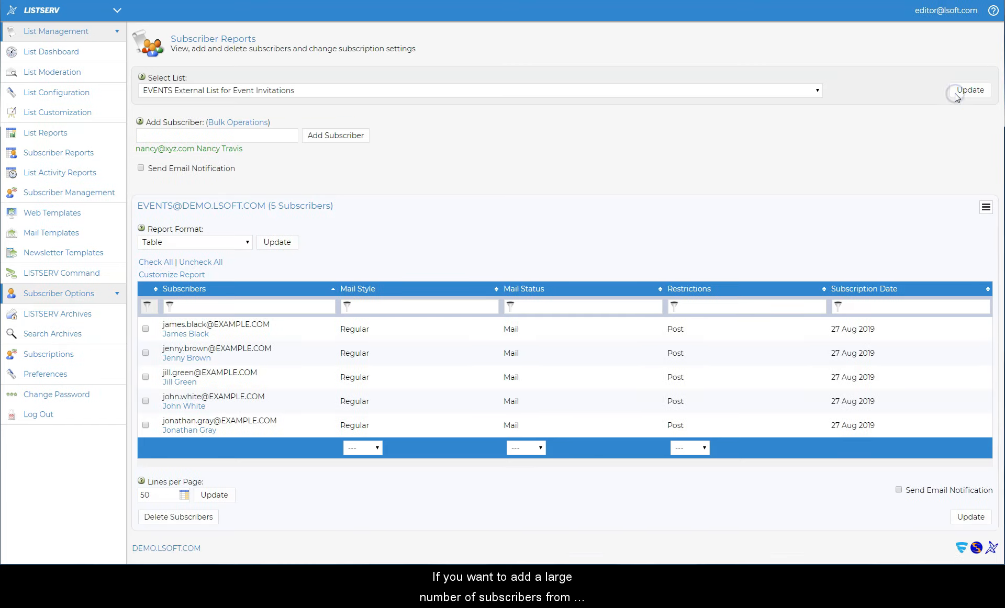
{"action": "mouse_move", "coordinate": [620, 126]}
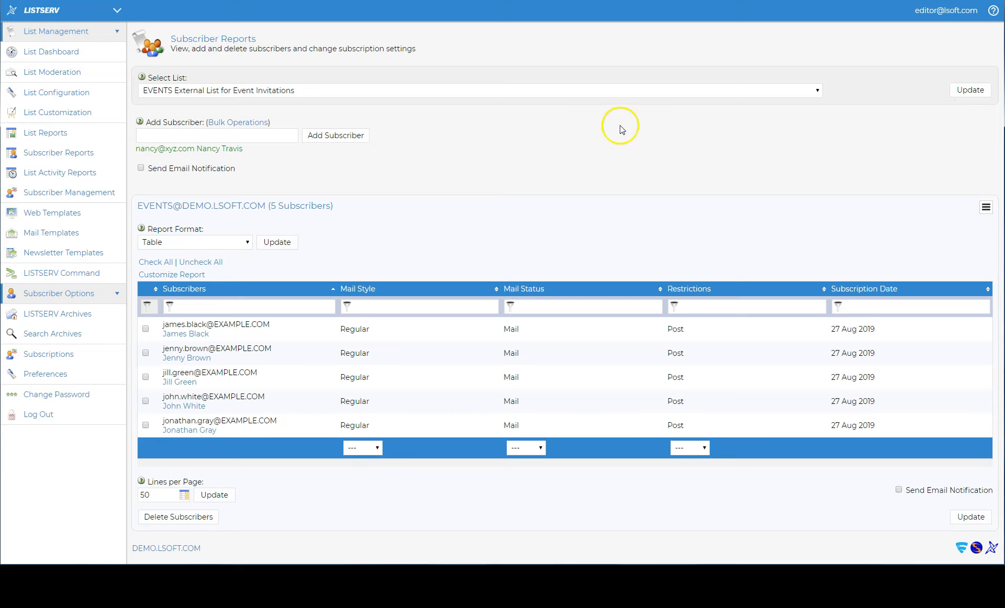
{"action": "mouse_move", "coordinate": [238, 122]}
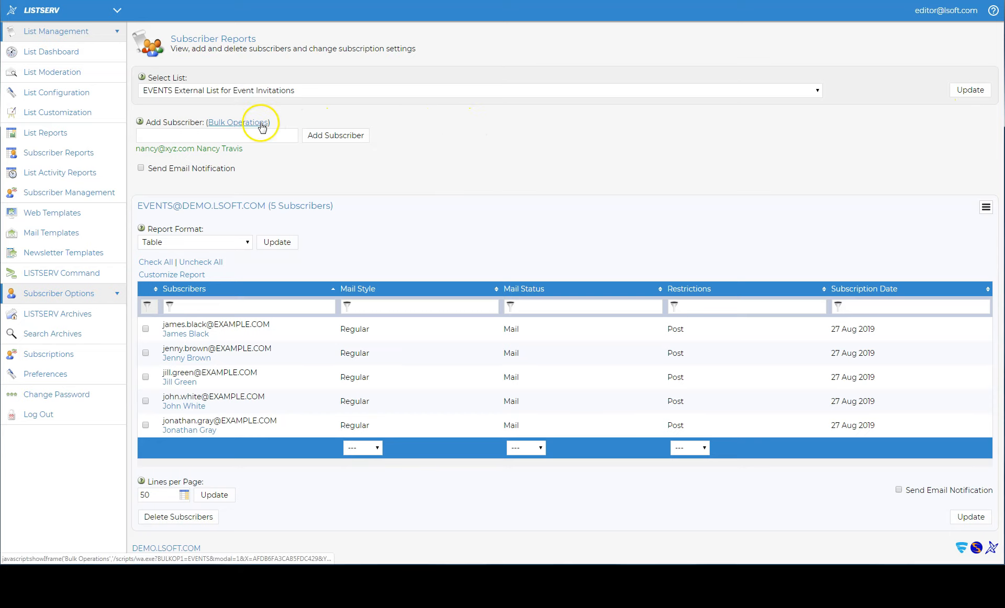
Step: Set up a bulk import that adds addresses, with subscribers.txt as the file
{"action": "left_click", "coordinate": [238, 123]}
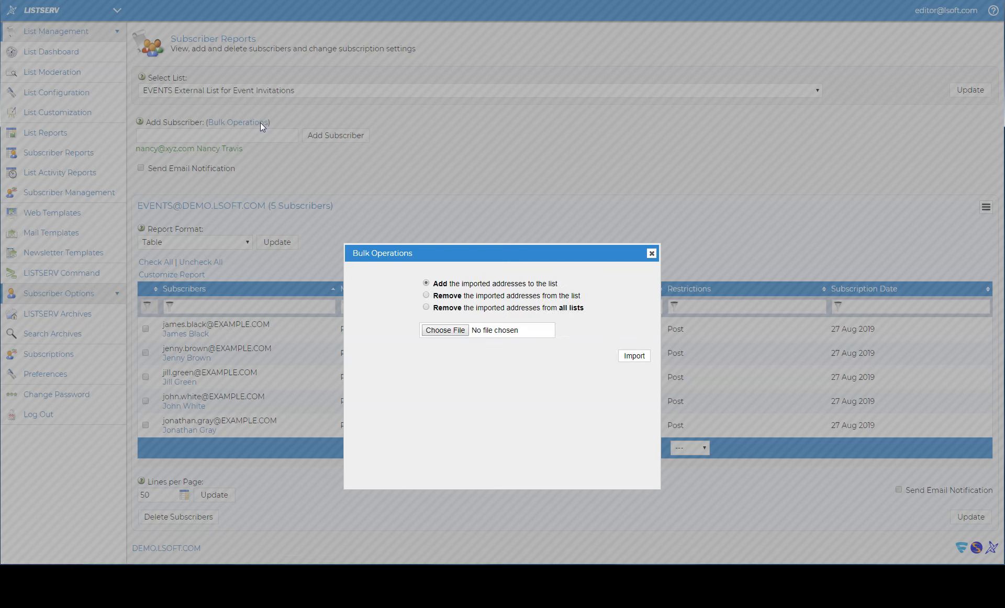
{"action": "mouse_move", "coordinate": [451, 290]}
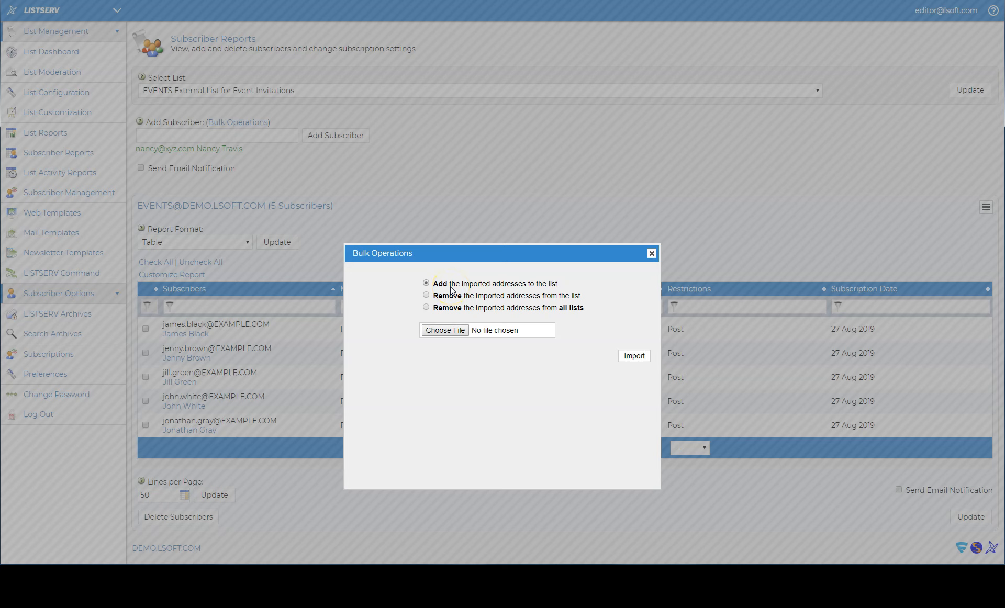
{"action": "mouse_move", "coordinate": [449, 304]}
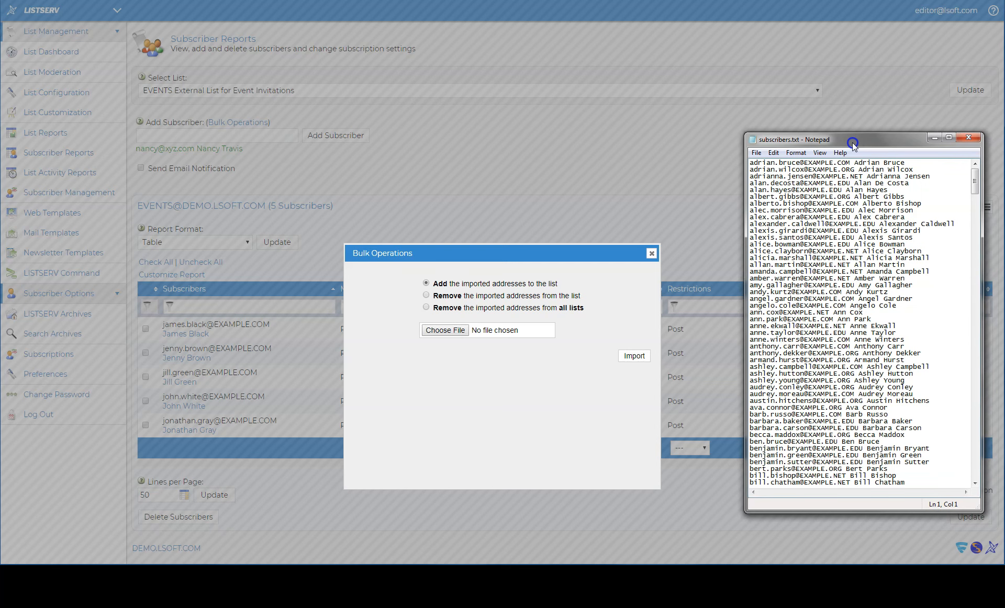
{"action": "left_click", "coordinate": [974, 139]}
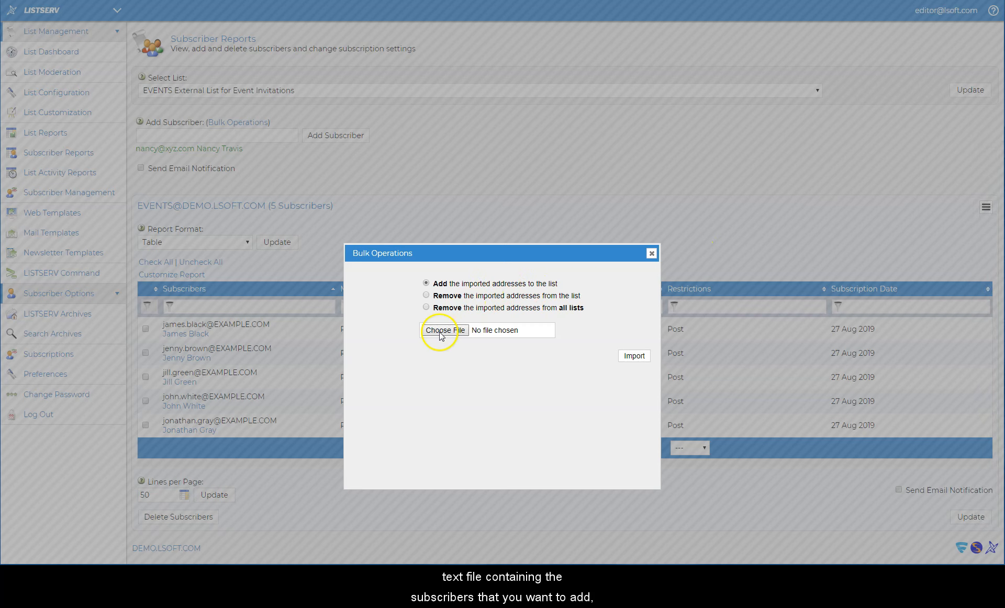
{"action": "left_click", "coordinate": [444, 329]}
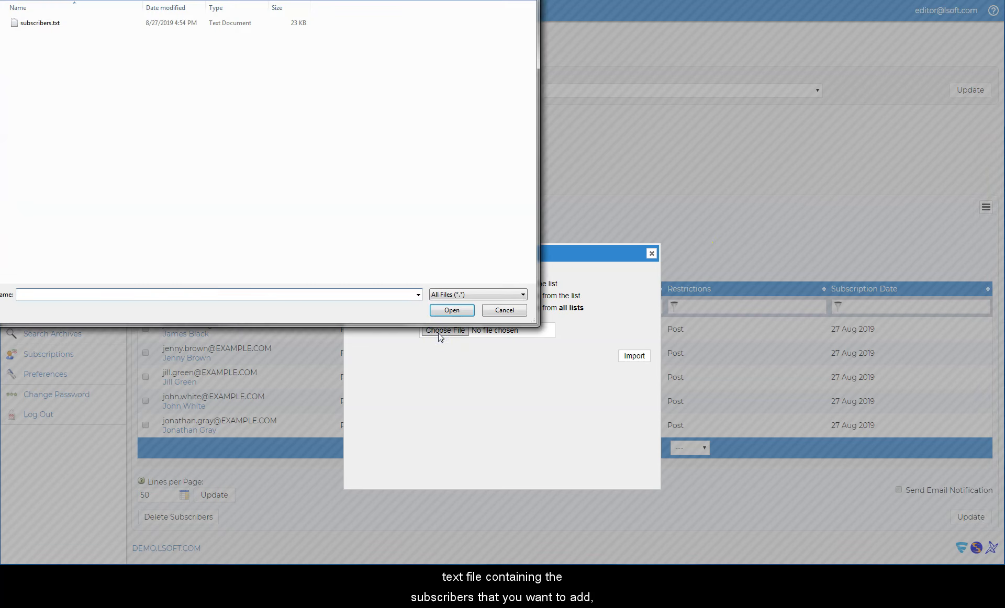
{"action": "left_click", "coordinate": [39, 22]}
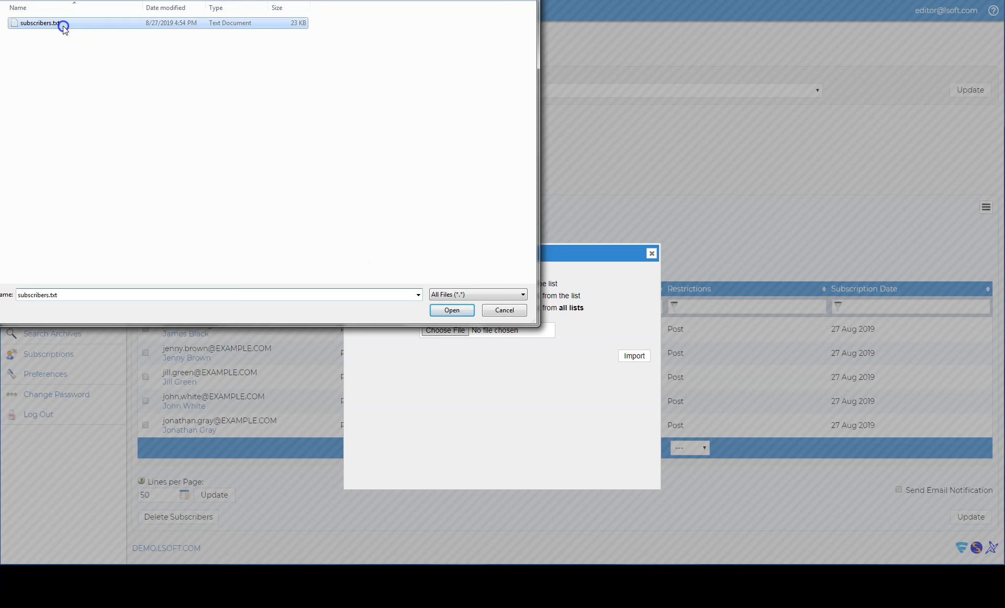
{"action": "left_click", "coordinate": [451, 310]}
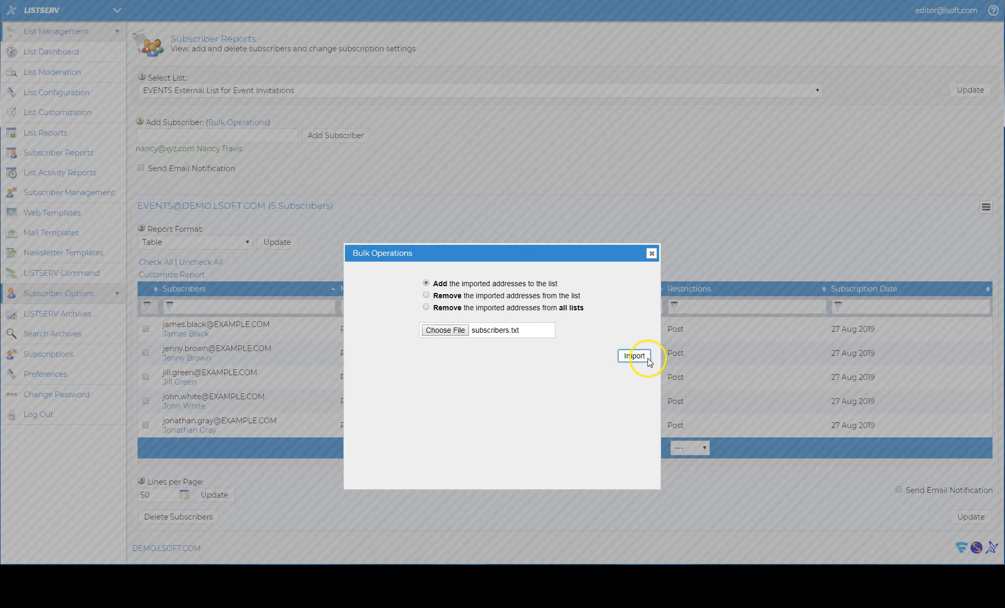
Step: Import 562 addresses from the file so EVENTS holds 567 subscribers
{"action": "left_click", "coordinate": [633, 356]}
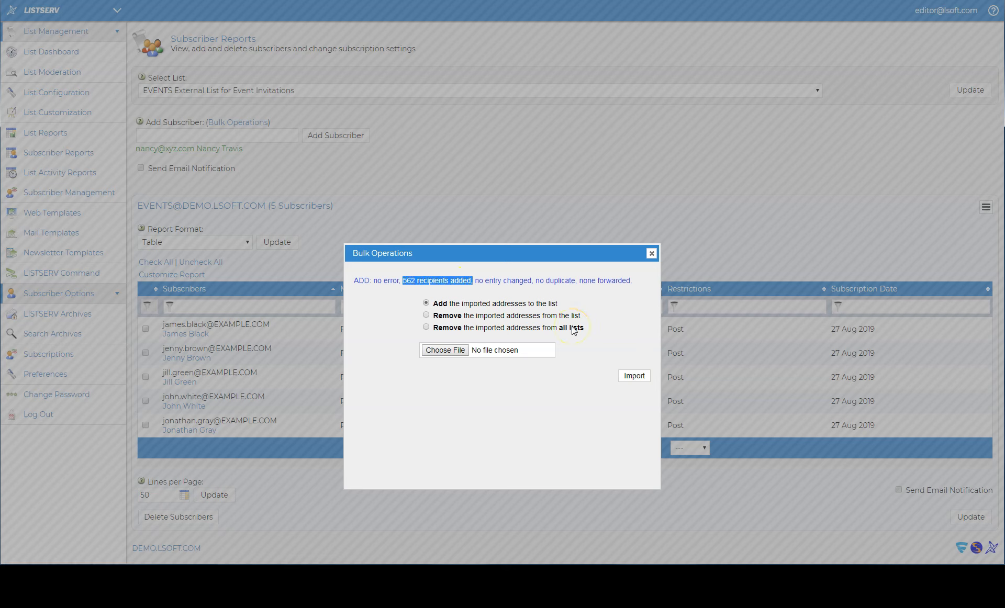
{"action": "left_click", "coordinate": [651, 254]}
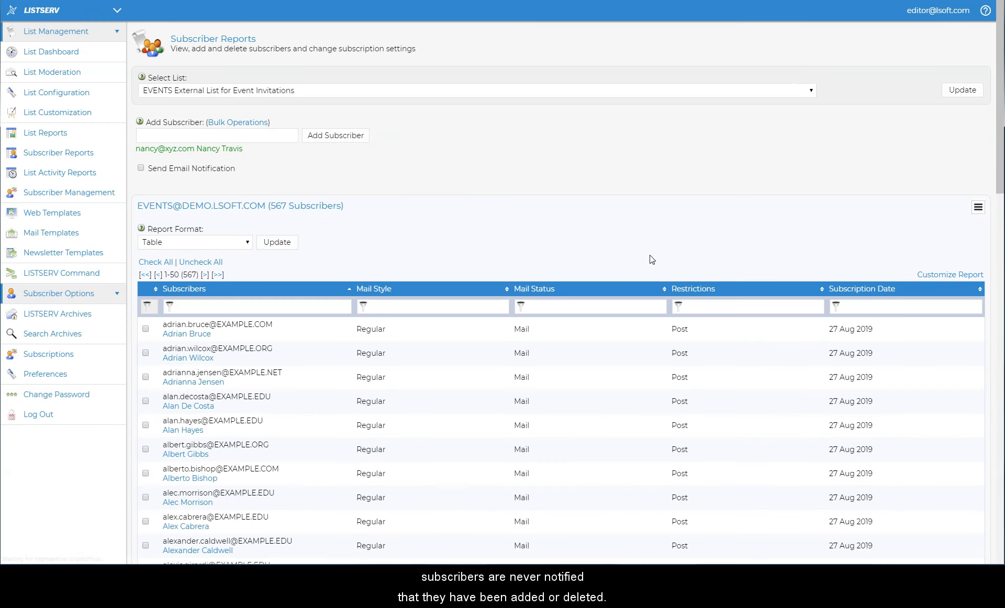